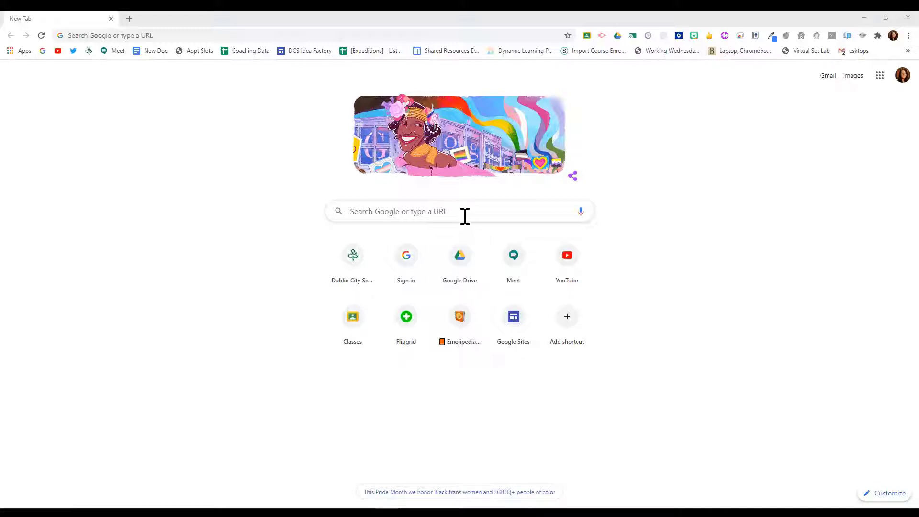
Search Google for 'filetype:pdf dublin' to find Dublin PDF documents, then clear the query.
{"action": "left_click", "coordinate": [463, 212]}
{"action": "type", "text": "filetype:"}
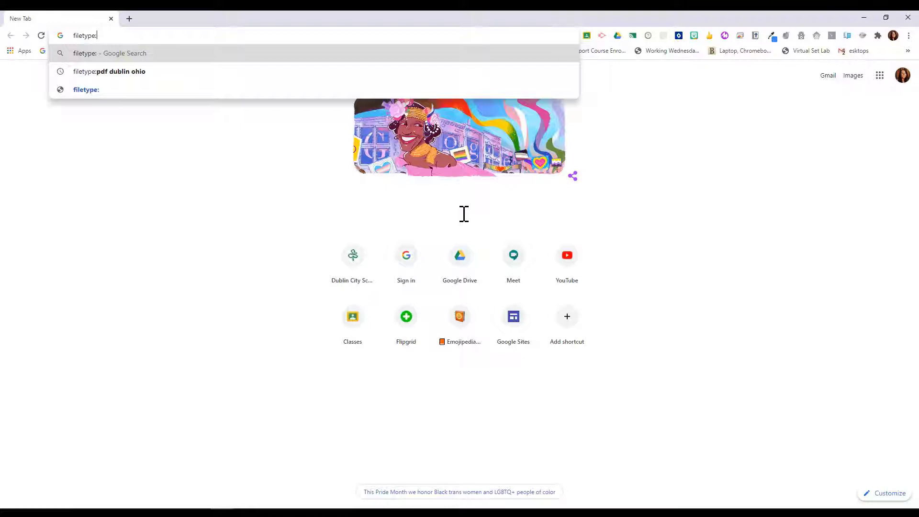
{"action": "type", "text": "pdf"}
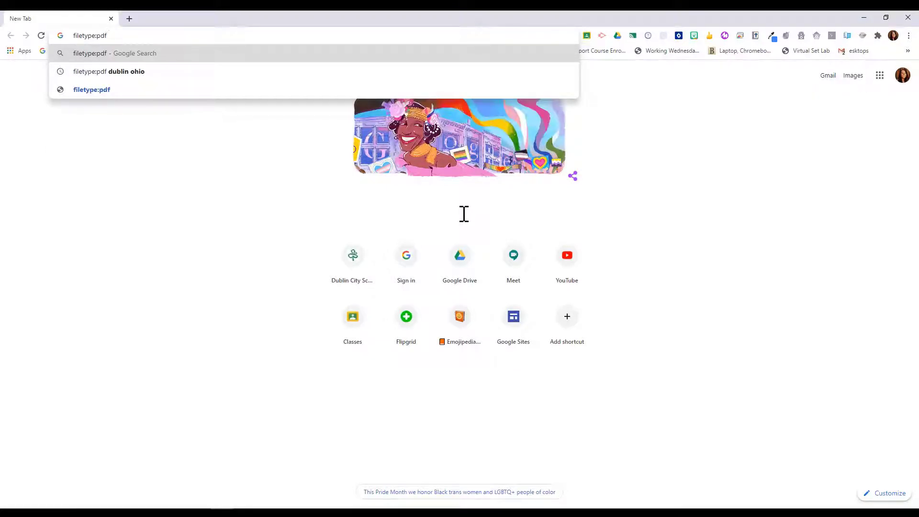
{"action": "type", "text": "\" \""}
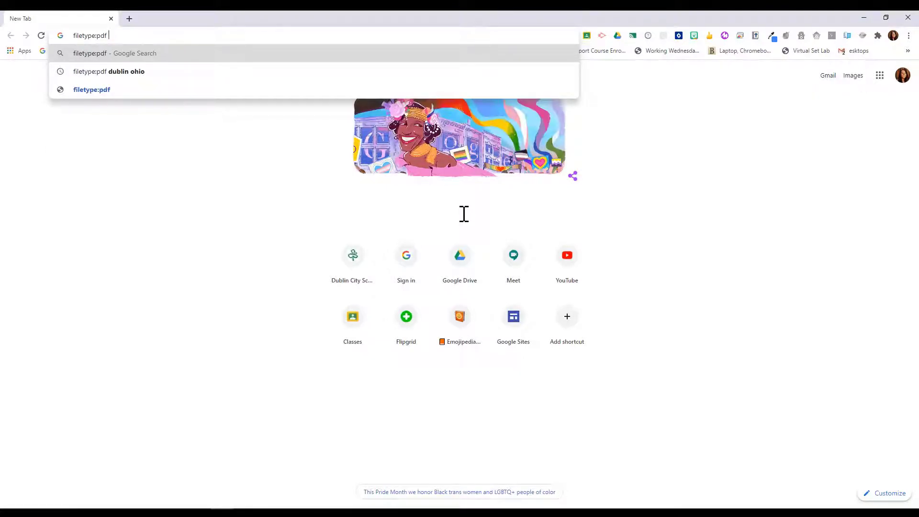
{"action": "type", "text": "dublin"}
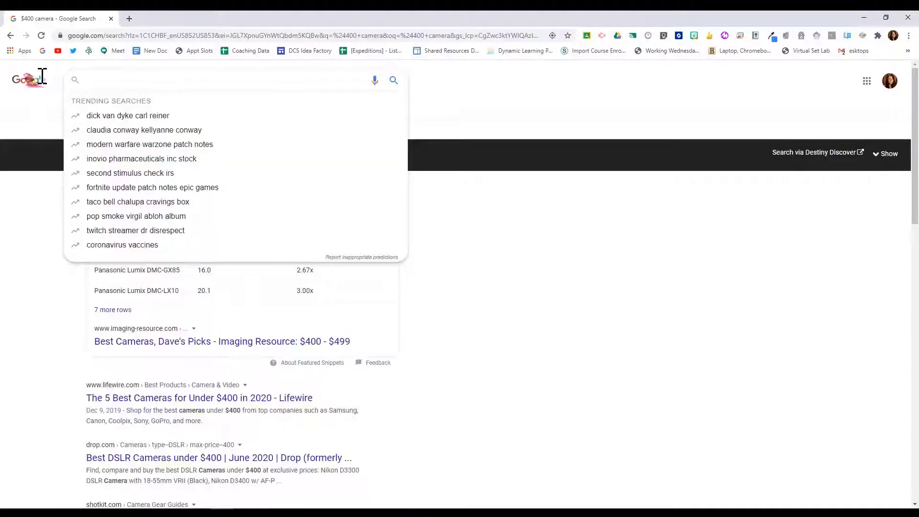
Search '$400 camera' by typing '$400 cam' and picking the suggestion.
{"action": "type", "text": "$400 cam"}
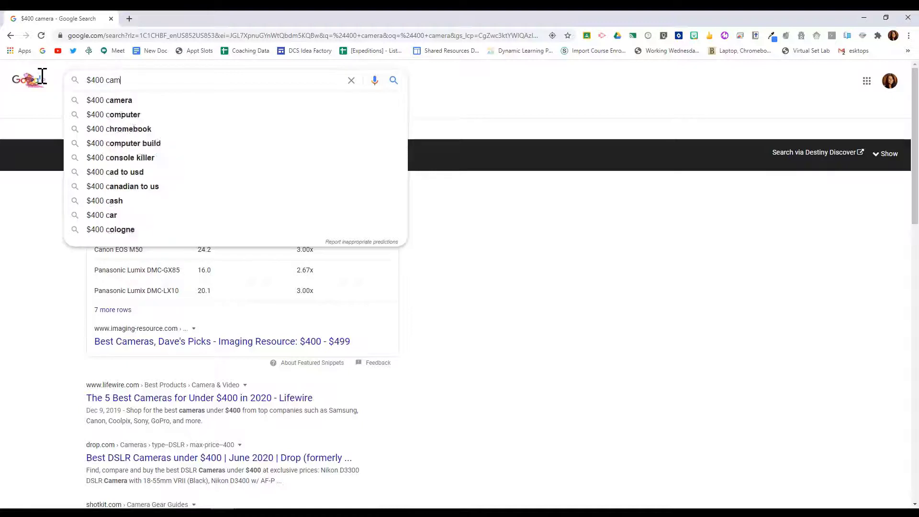
{"action": "left_click", "coordinate": [109, 100]}
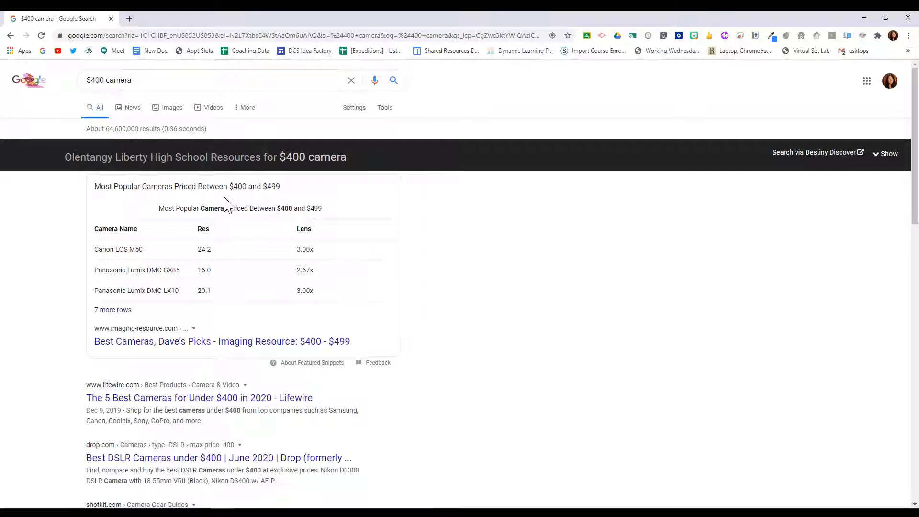
{"action": "mouse_move", "coordinate": [271, 303]}
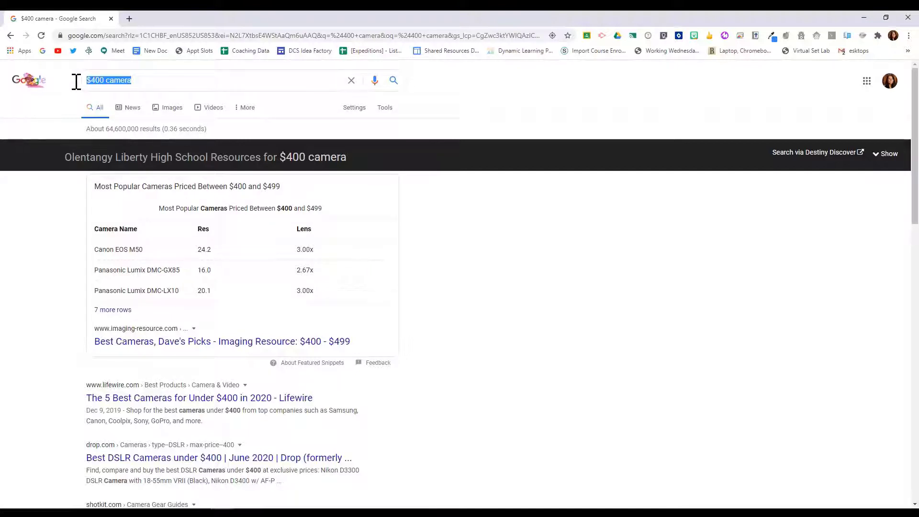
Search #GoogleClassroom, page the tweet carousel twice, and select the query for replacement.
{"action": "type", "text": "#GoogleClassroom"}
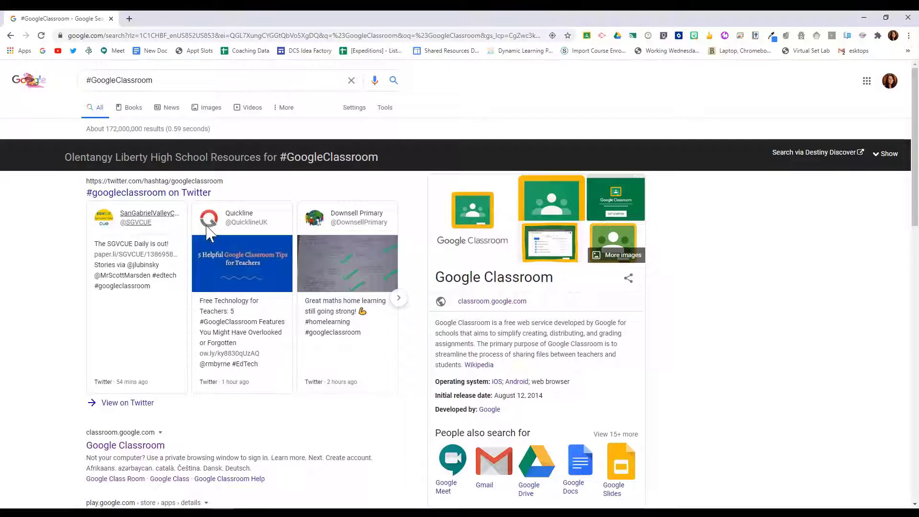
{"action": "left_click", "coordinate": [399, 298]}
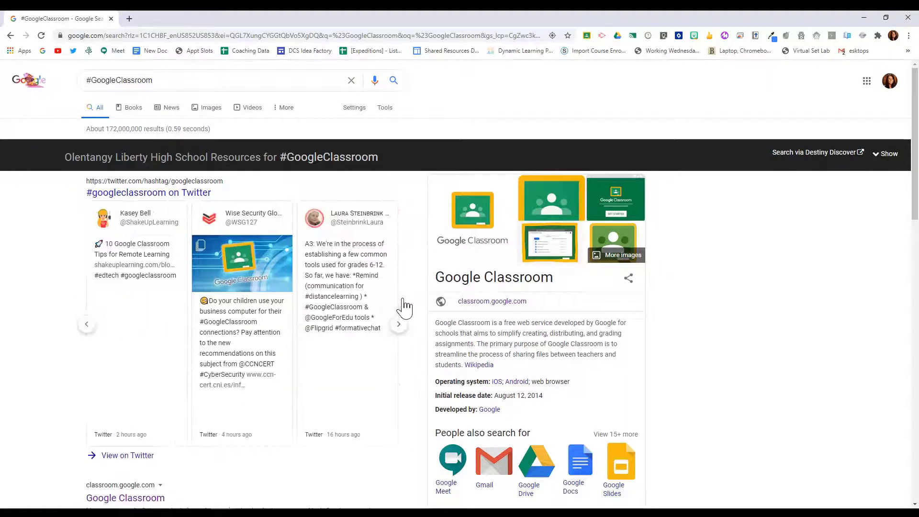
{"action": "left_click", "coordinate": [399, 323]}
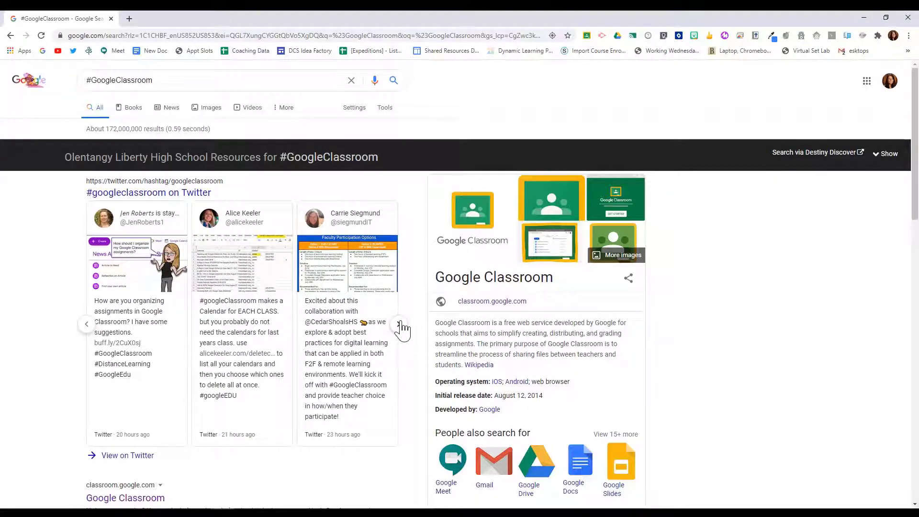
{"action": "triple_click", "coordinate": [119, 80]}
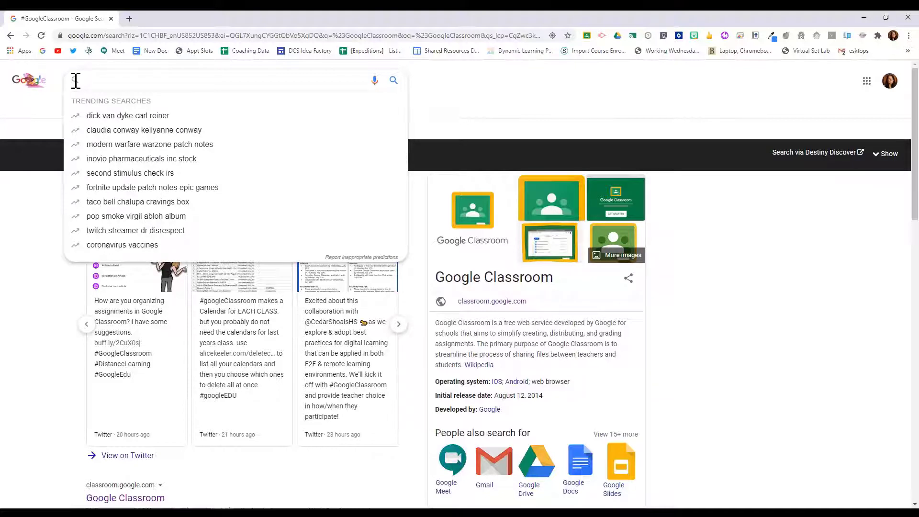
Search '-car jaguar speed' to exclude car pages and scroll through the results.
{"action": "type", "text": "-car"}
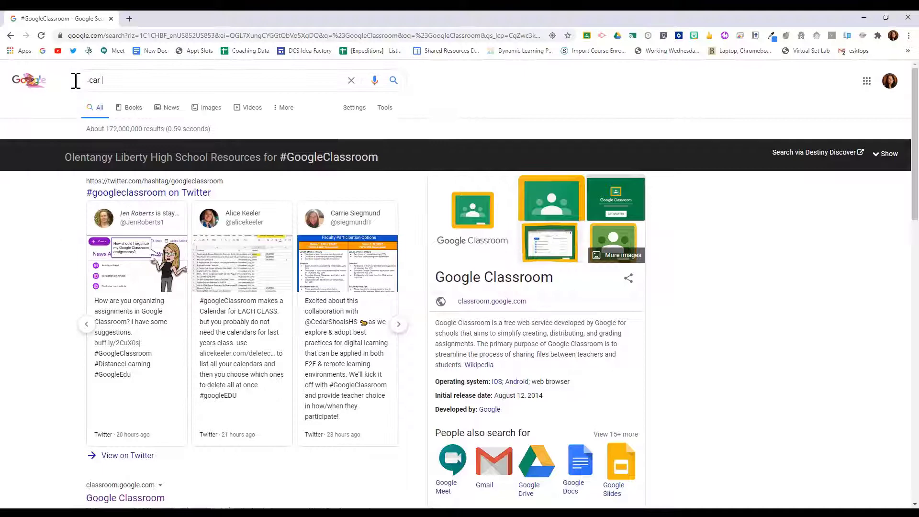
{"action": "type", "text": "jagua"}
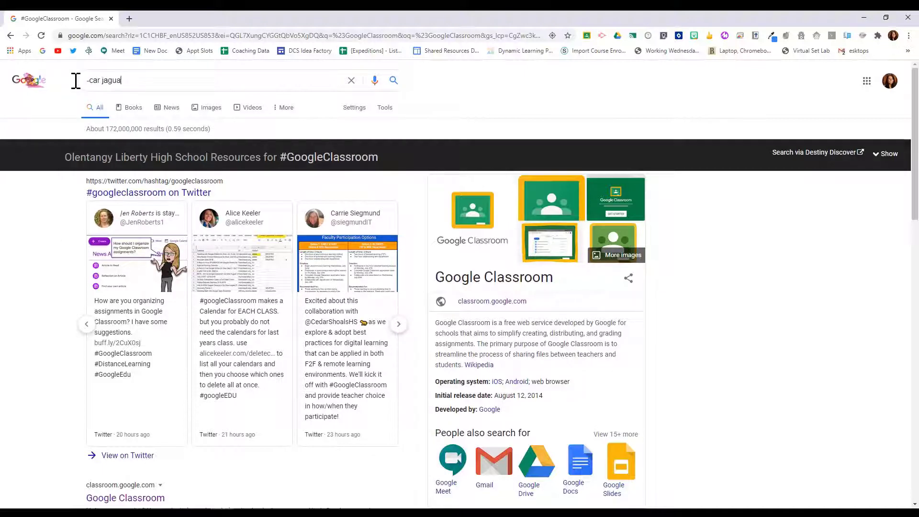
{"action": "type", "text": "r speed"}
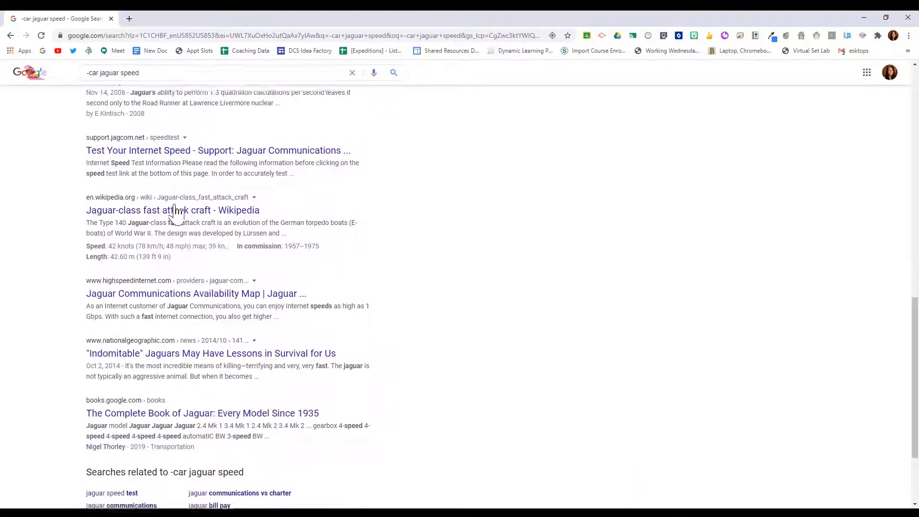
{"action": "scroll", "scroll_direction": "down", "scroll_amount": 3}
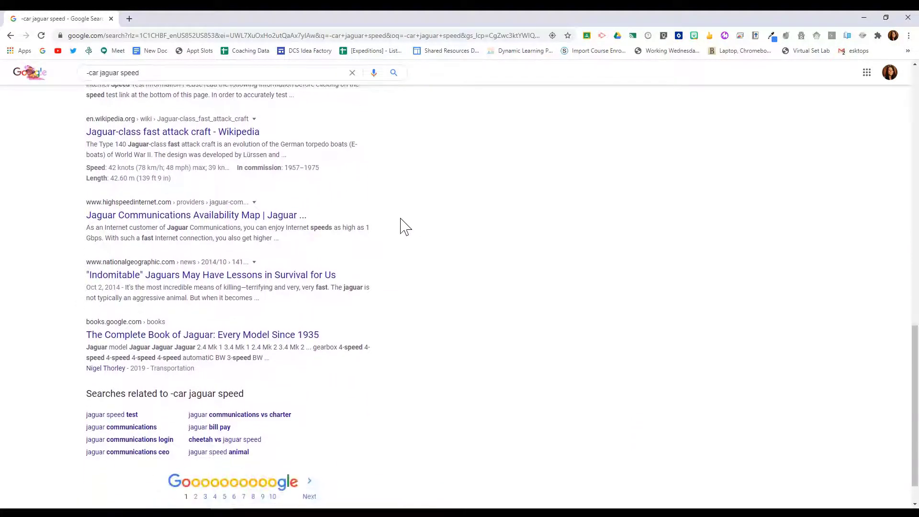
{"action": "scroll", "scroll_direction": "up", "scroll_amount": 3}
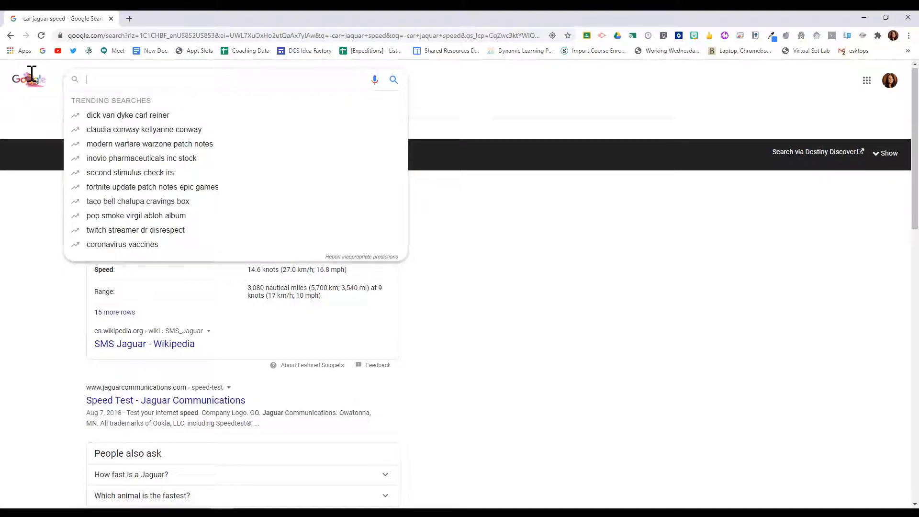
Search the exact phrase "tallest building" and scroll through the Burj Khalifa results.
{"action": "type", "text": "\"tallest building"}
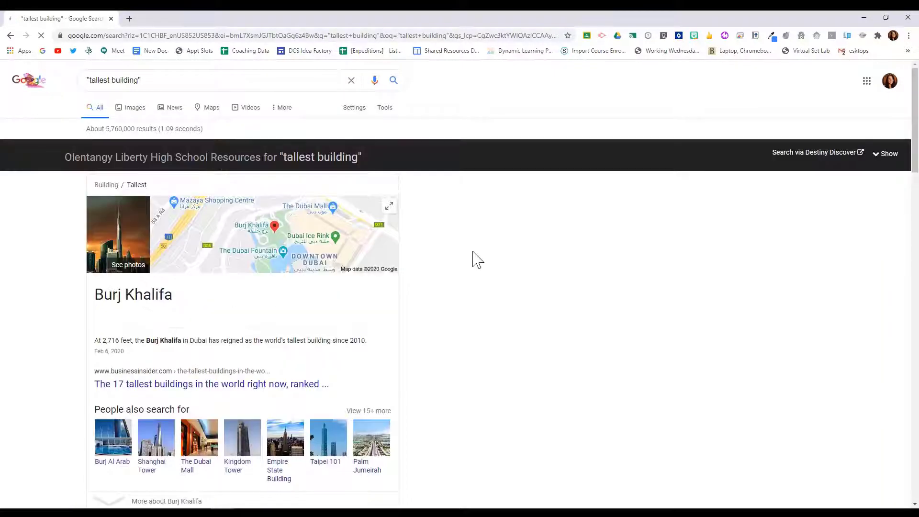
{"action": "scroll", "scroll_direction": "down", "scroll_amount": 3}
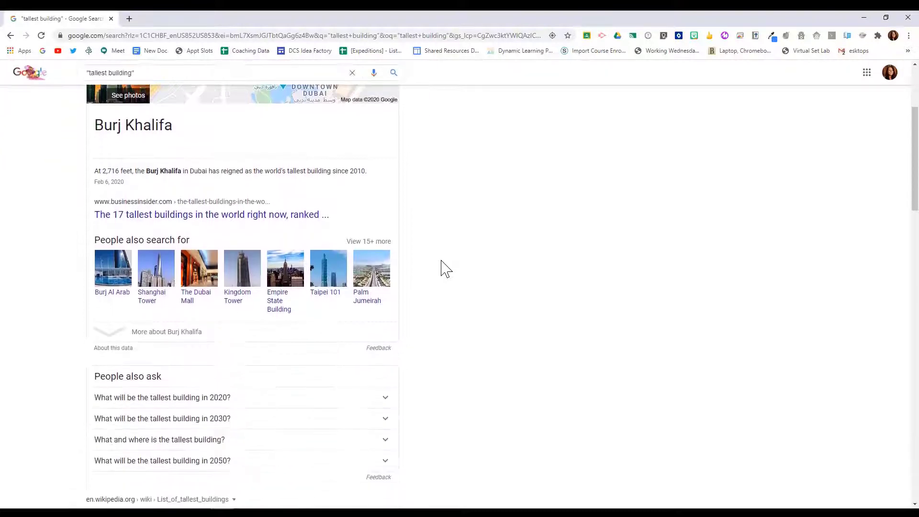
{"action": "scroll", "scroll_direction": "down", "scroll_amount": 3}
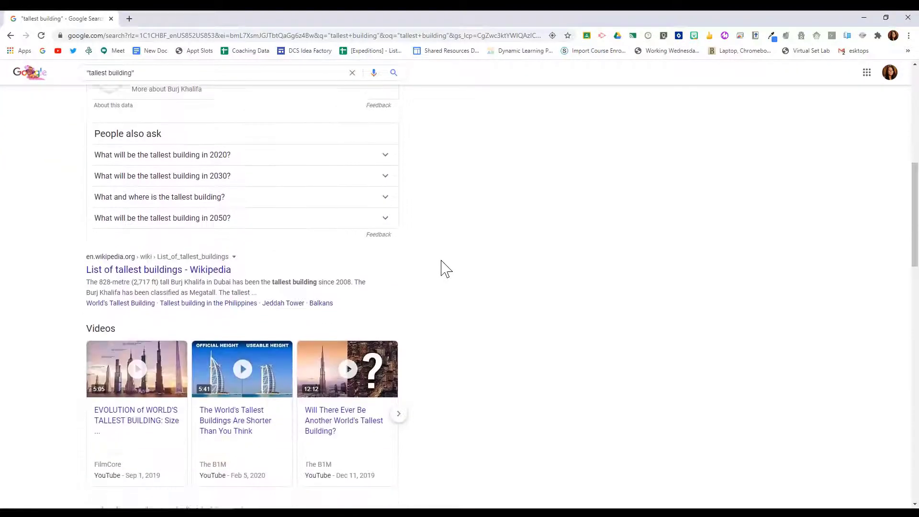
{"action": "scroll", "scroll_direction": "down", "scroll_amount": 3}
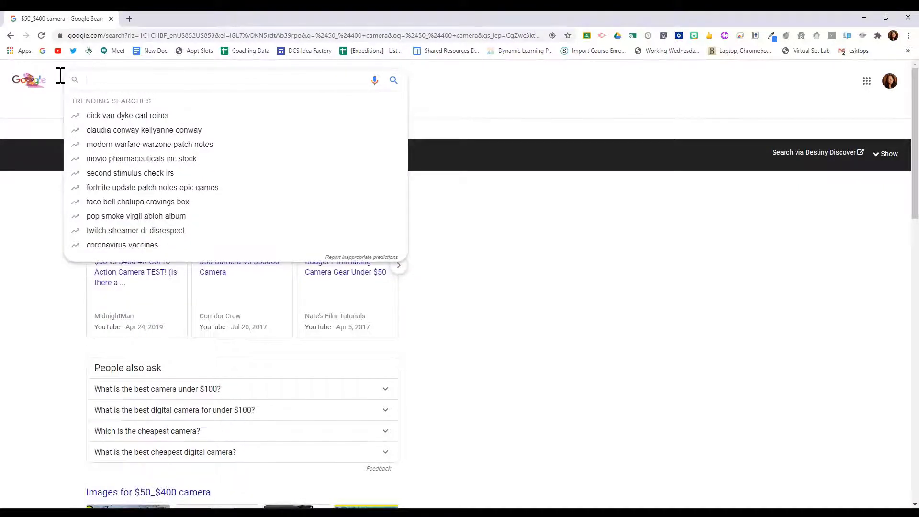
Search 'marathon OR race' to get results matching either term.
{"action": "type", "text": "marathon OR race"}
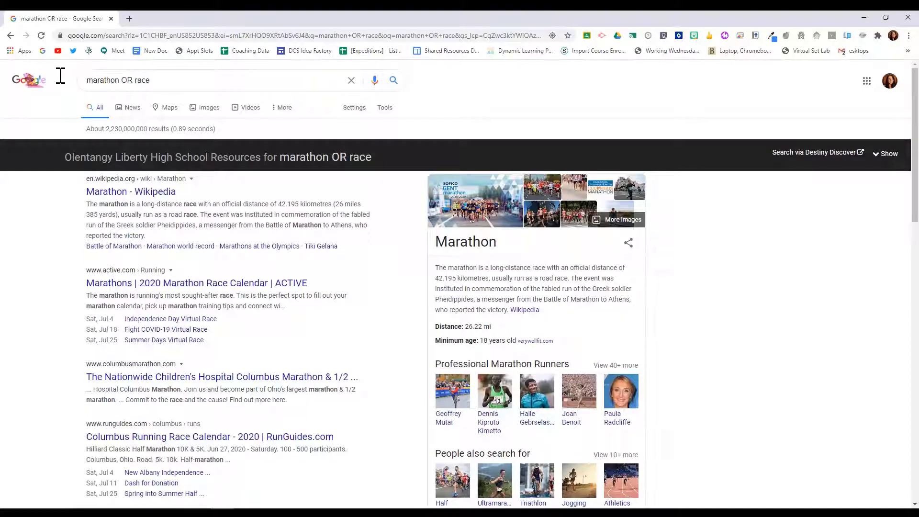
{"action": "mouse_move", "coordinate": [133, 100]}
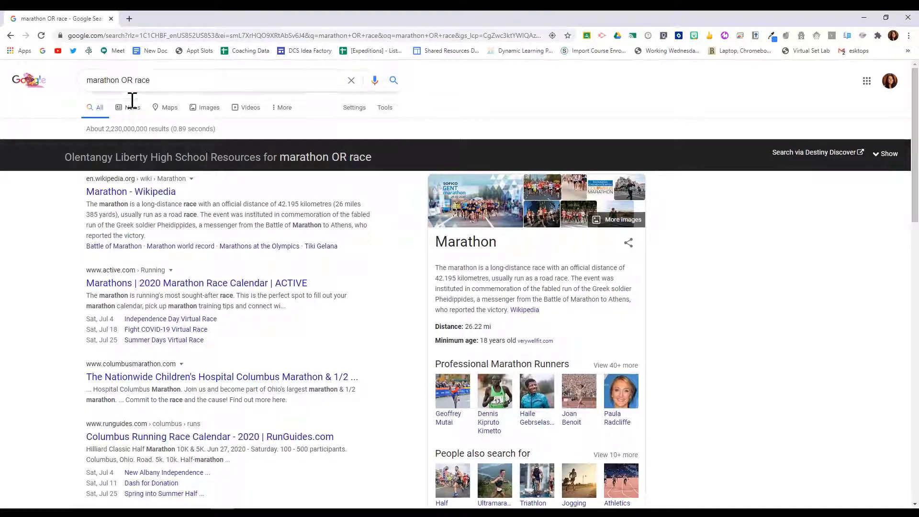